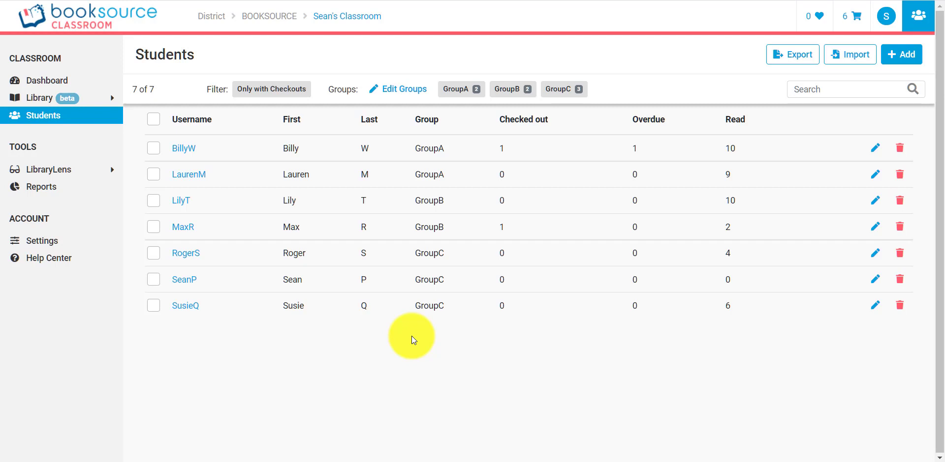
mouse_move(839, 160)
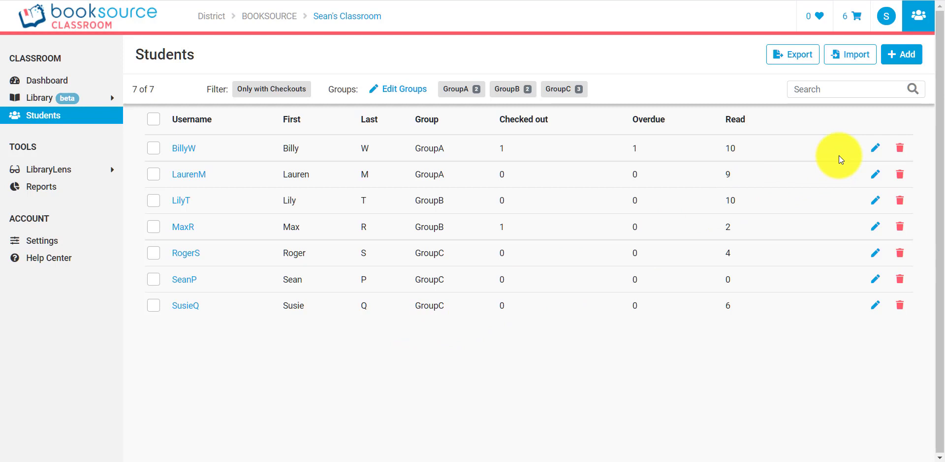
mouse_move(118, 124)
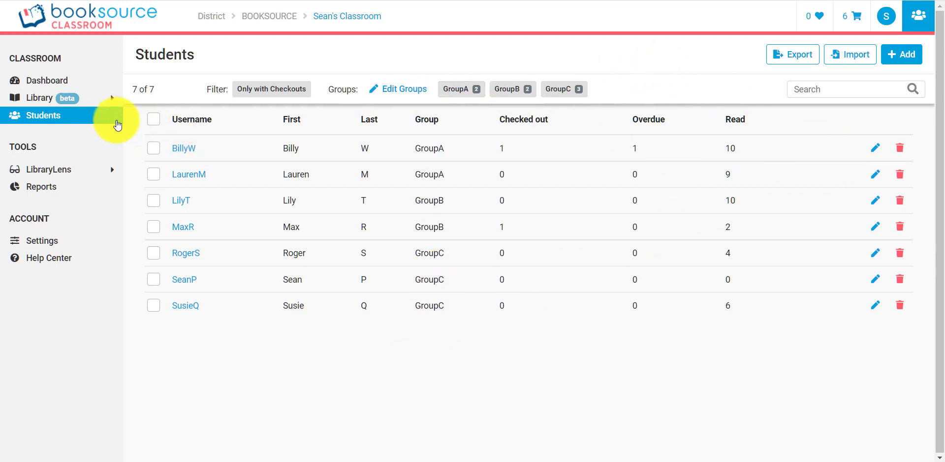
mouse_move(87, 119)
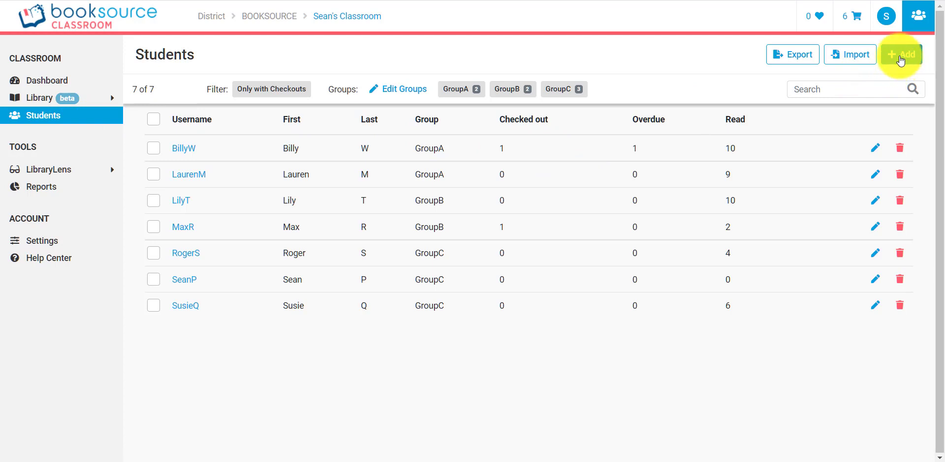
mouse_move(849, 54)
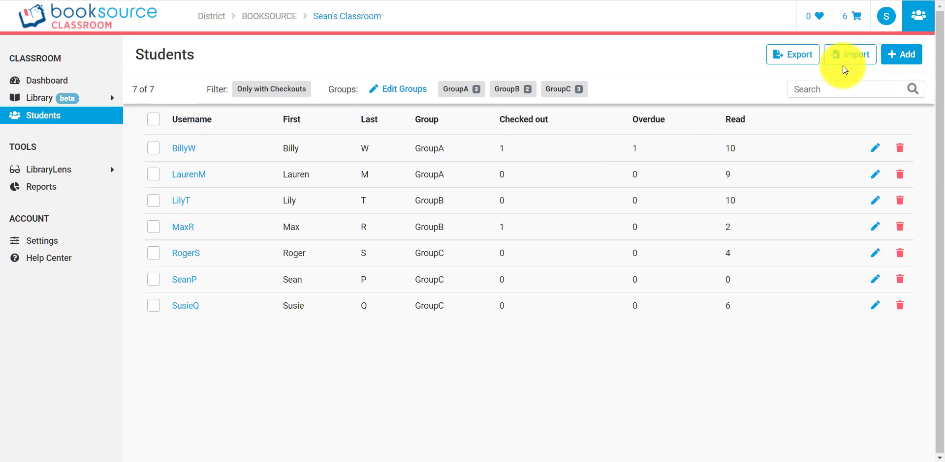
mouse_move(850, 54)
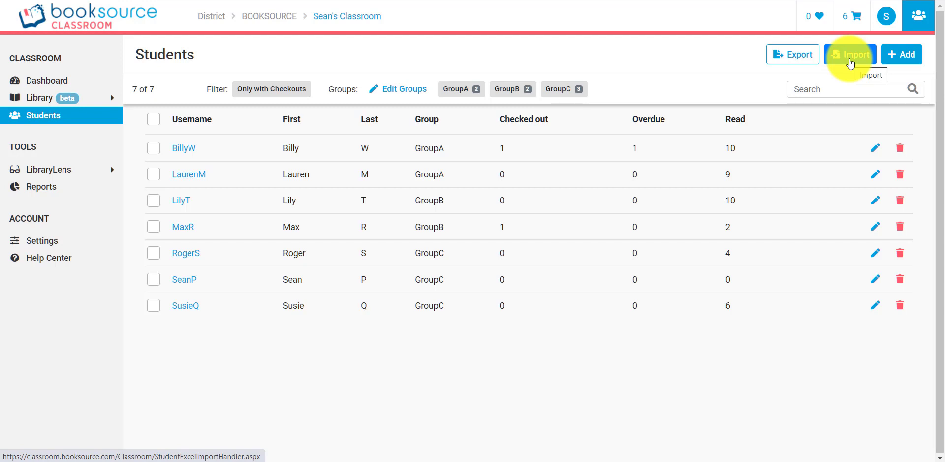
mouse_move(901, 55)
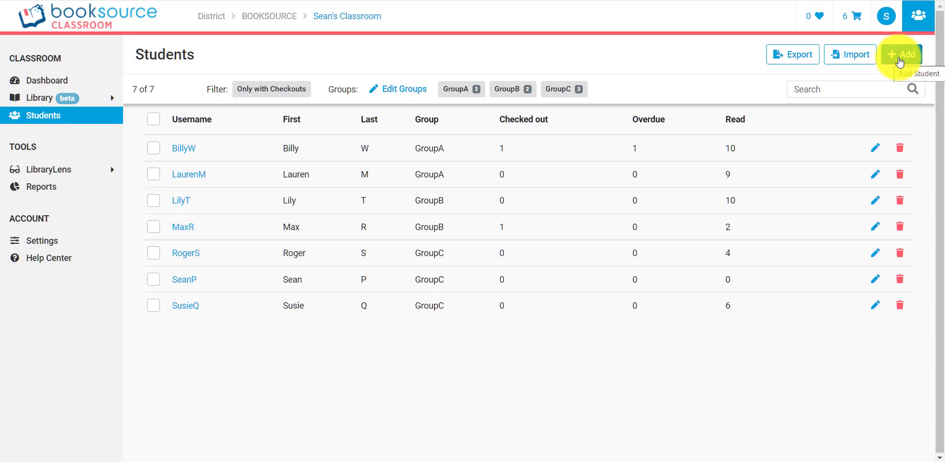
Step: Open the Add Student form and enter first name Sean
click(901, 54)
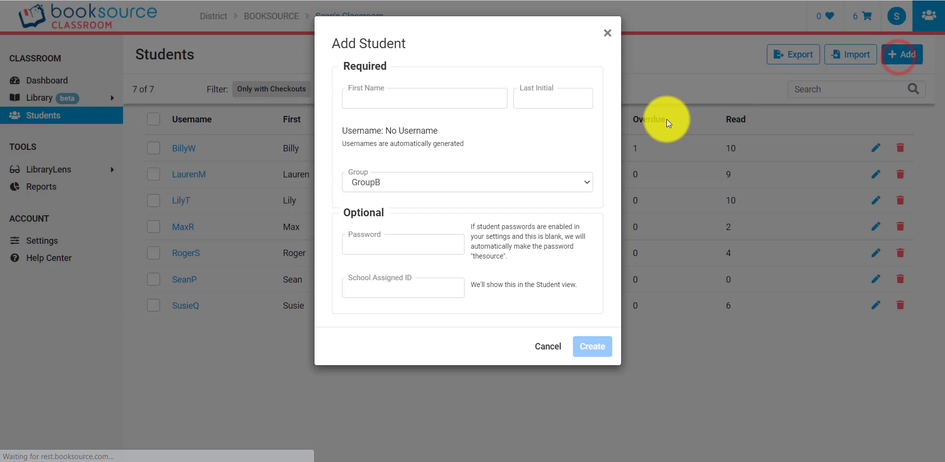
click(424, 98)
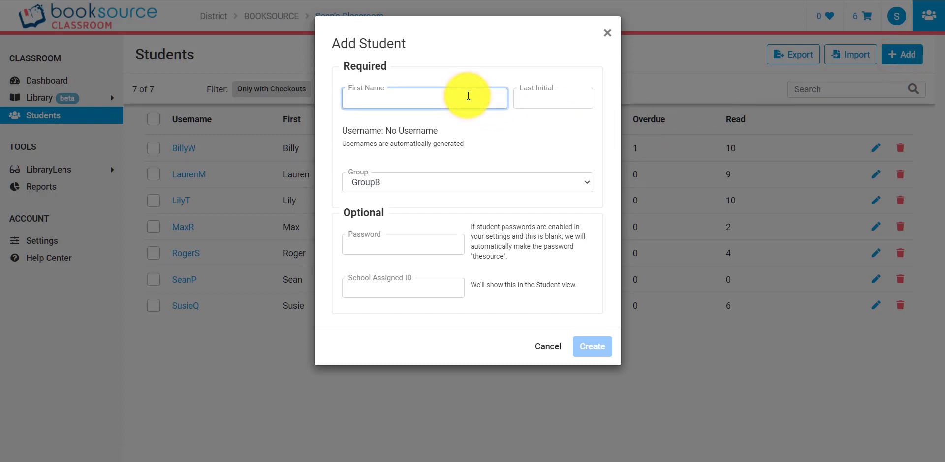
text(Sean)
click(553, 99)
text(P)
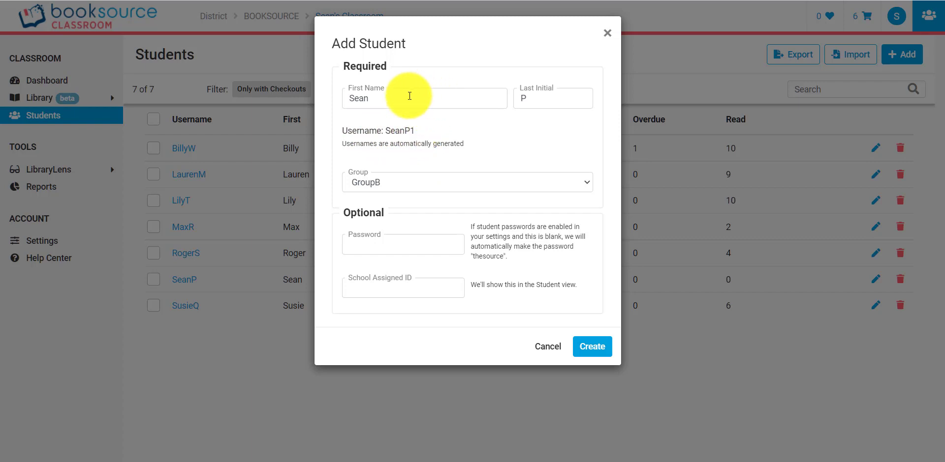
mouse_move(464, 74)
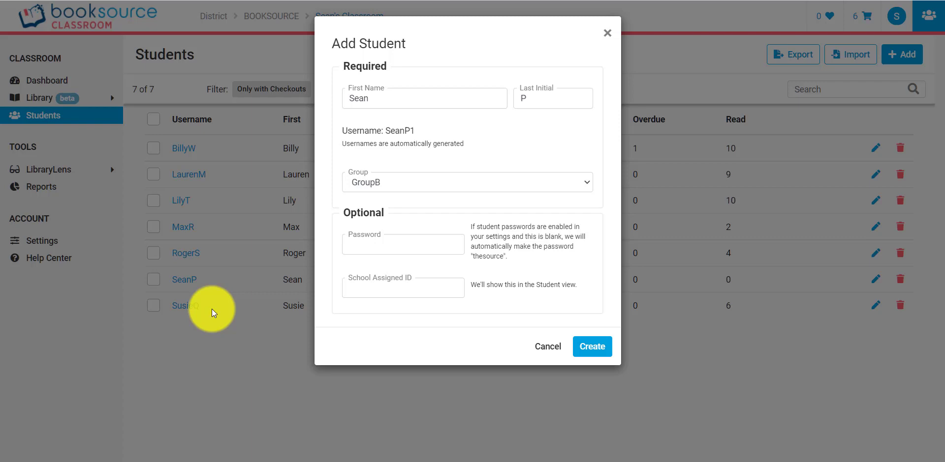
mouse_move(325, 220)
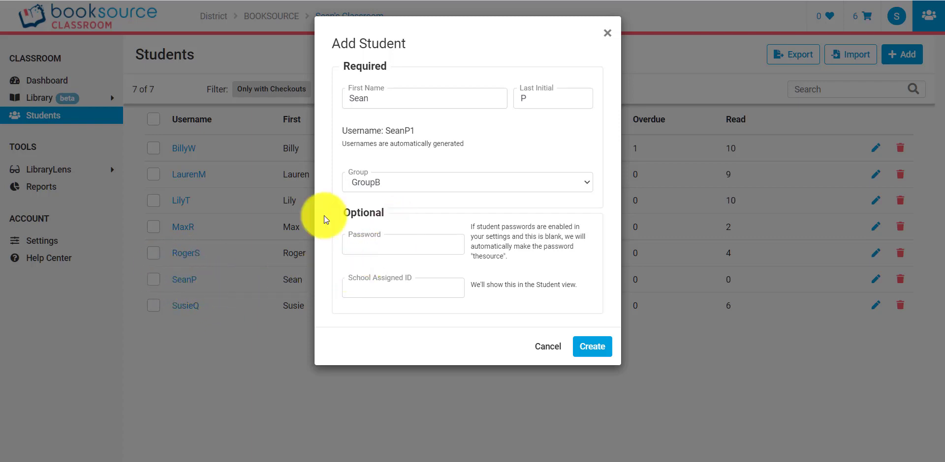
mouse_move(455, 228)
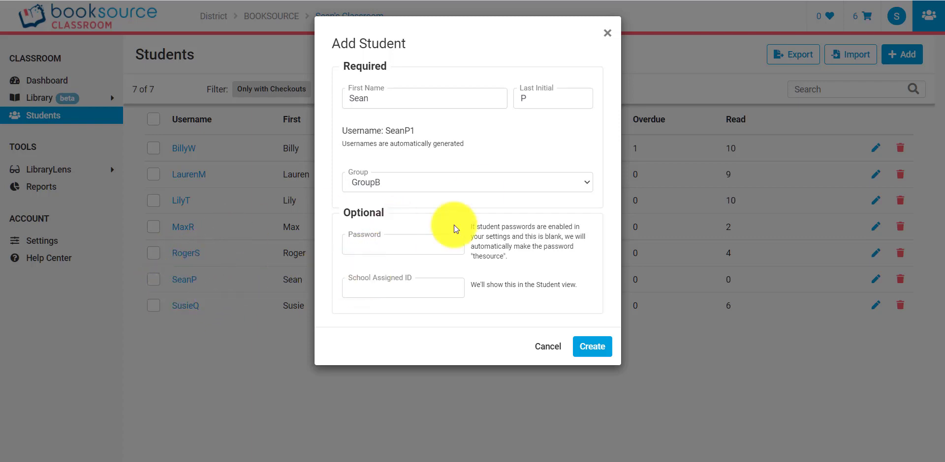
mouse_move(414, 184)
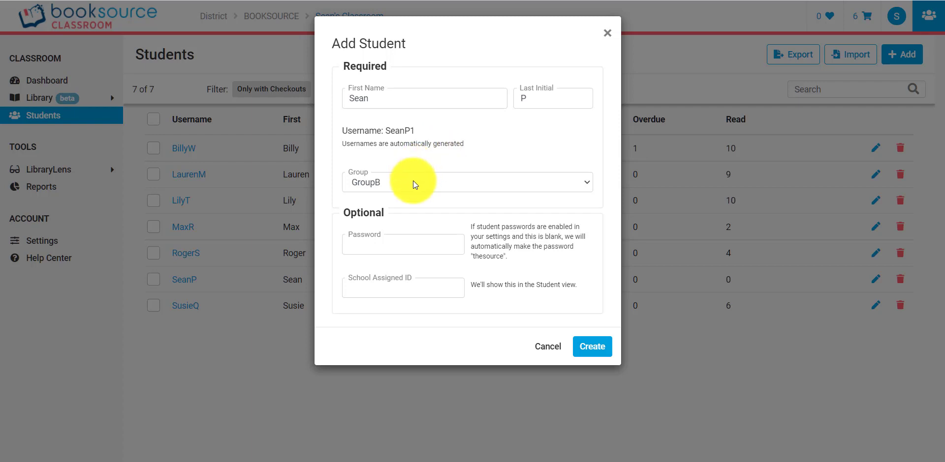
Step: Assign new student SeanP1 to GroupC and create the student
click(466, 182)
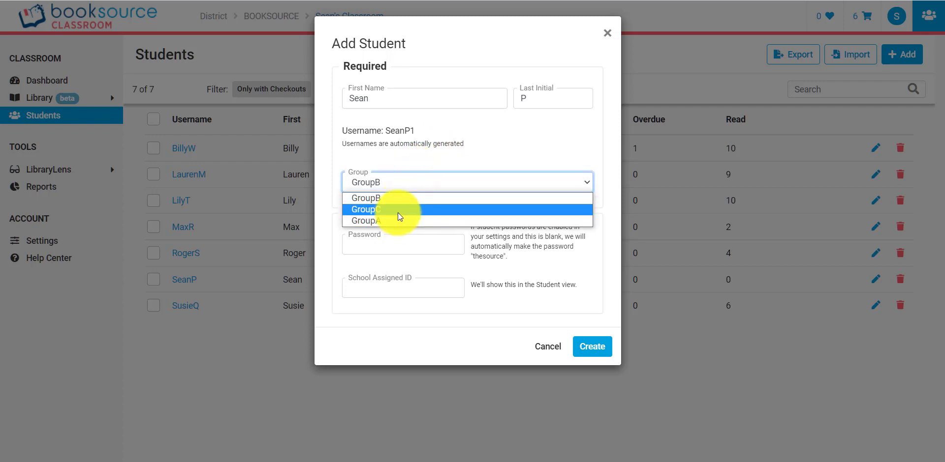
click(365, 209)
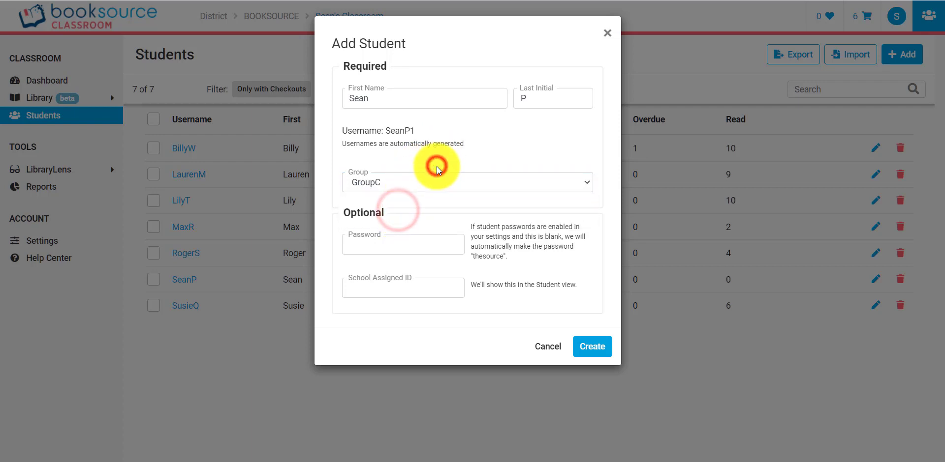
mouse_move(427, 247)
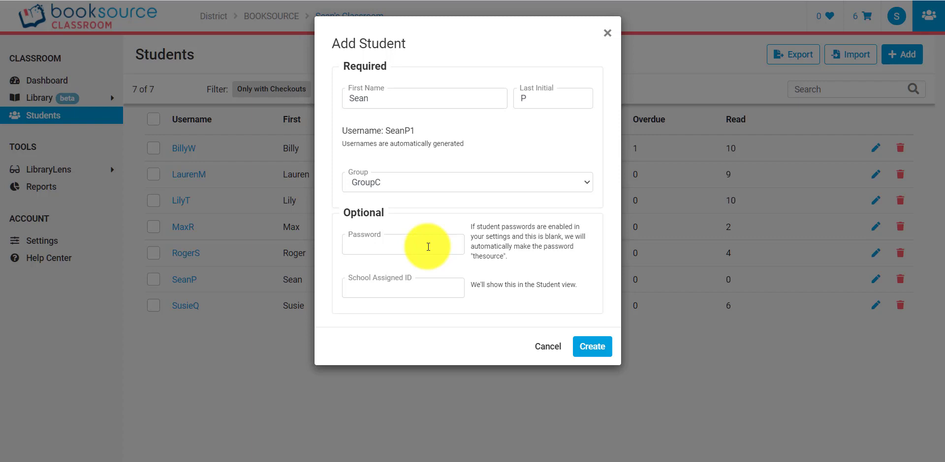
mouse_move(424, 282)
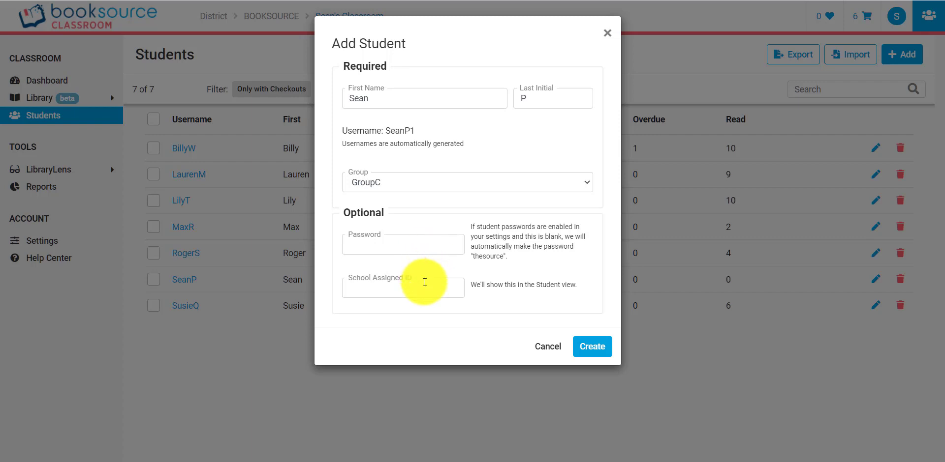
mouse_move(428, 296)
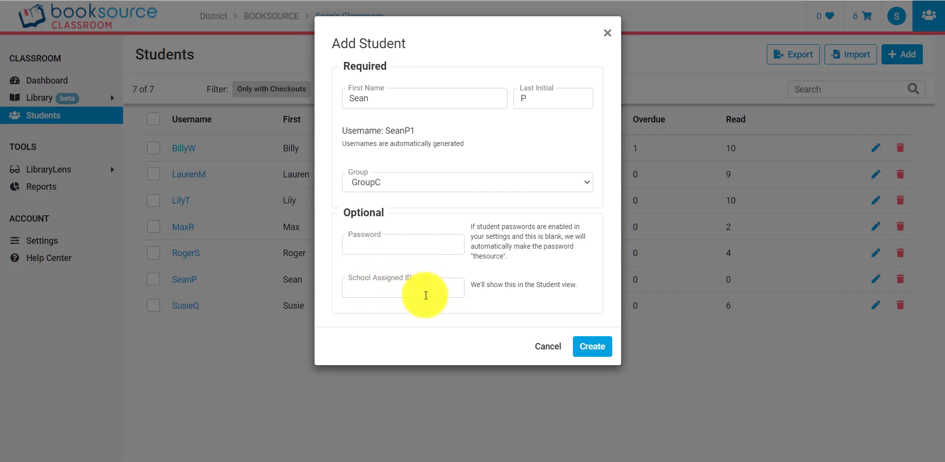
click(591, 347)
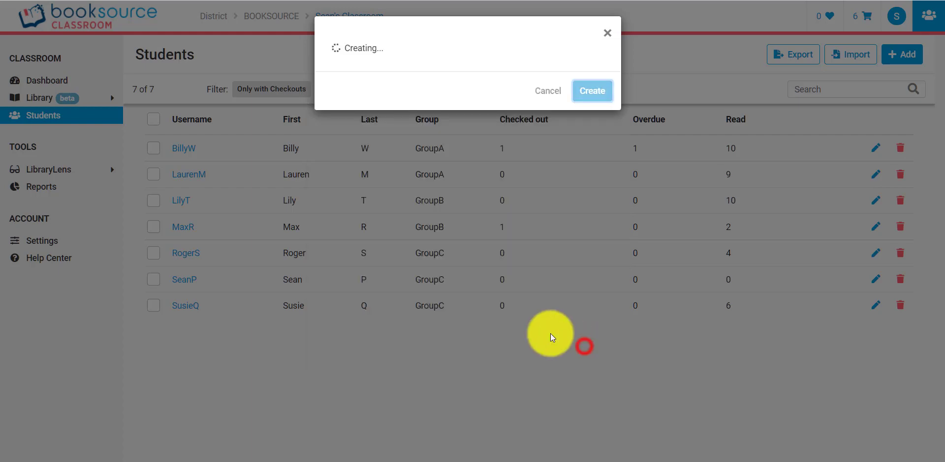
Step: View the Students list showing SeanP1 under GroupC
click(591, 91)
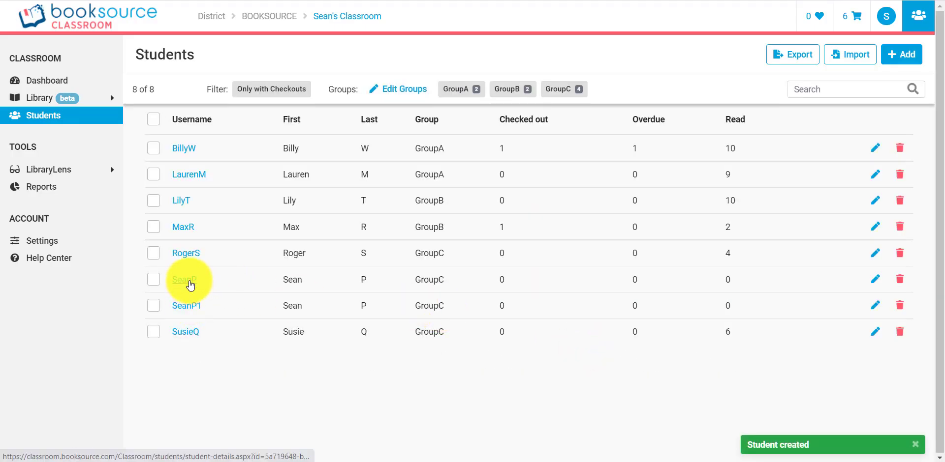
mouse_move(407, 319)
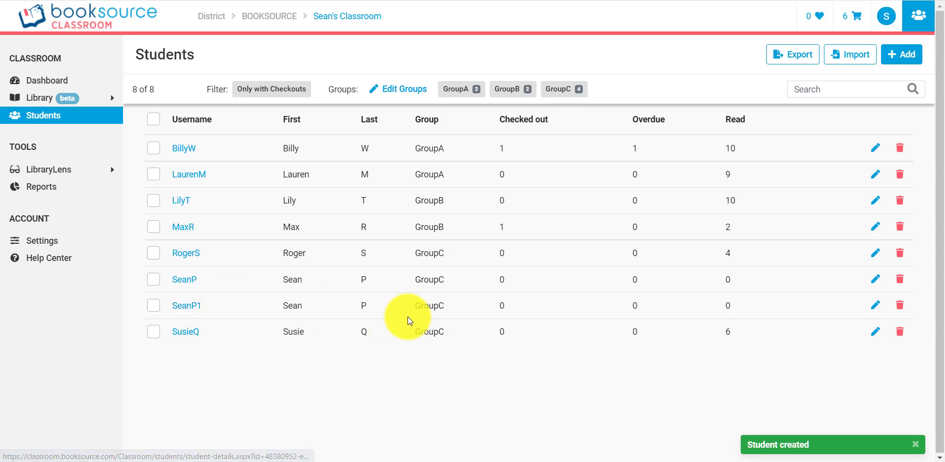
mouse_move(876, 306)
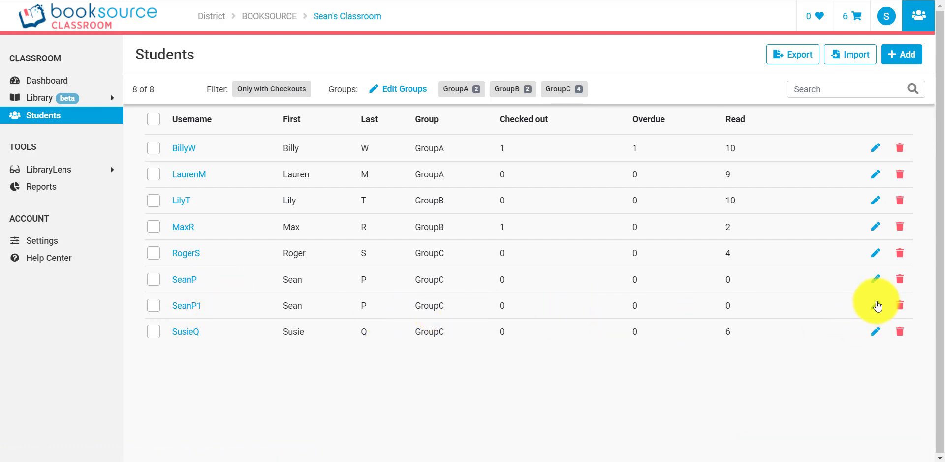
click(874, 305)
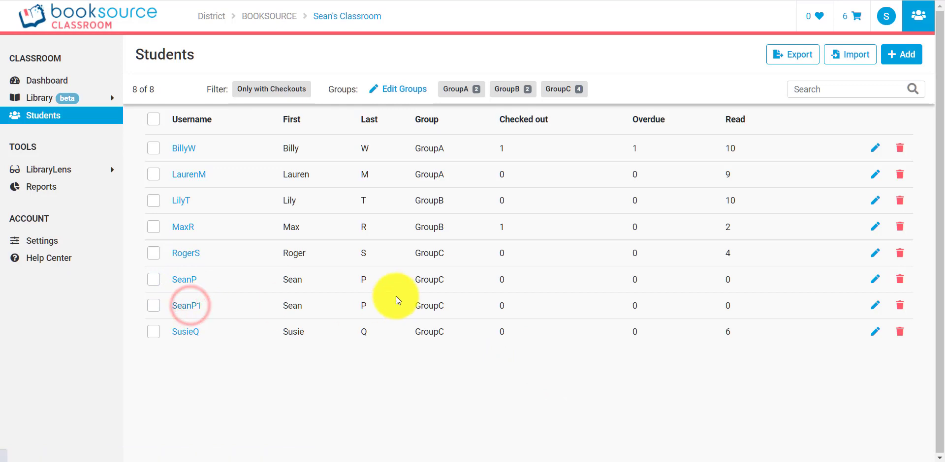
click(189, 306)
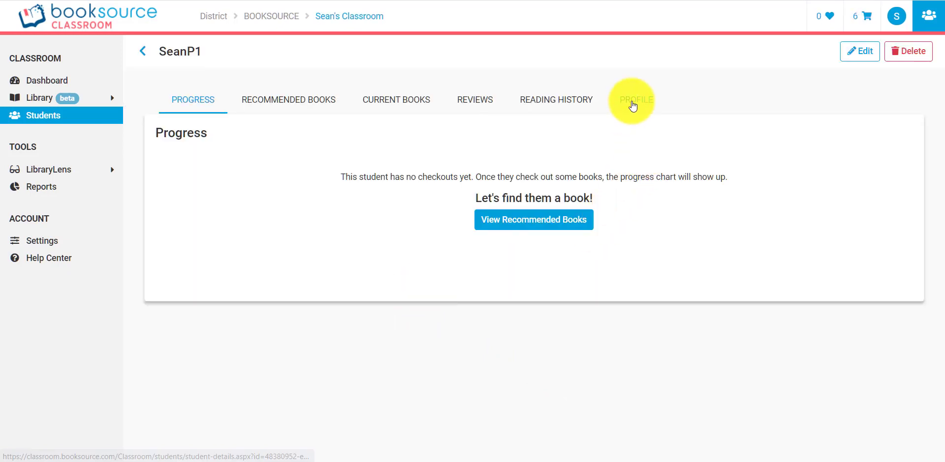
click(634, 100)
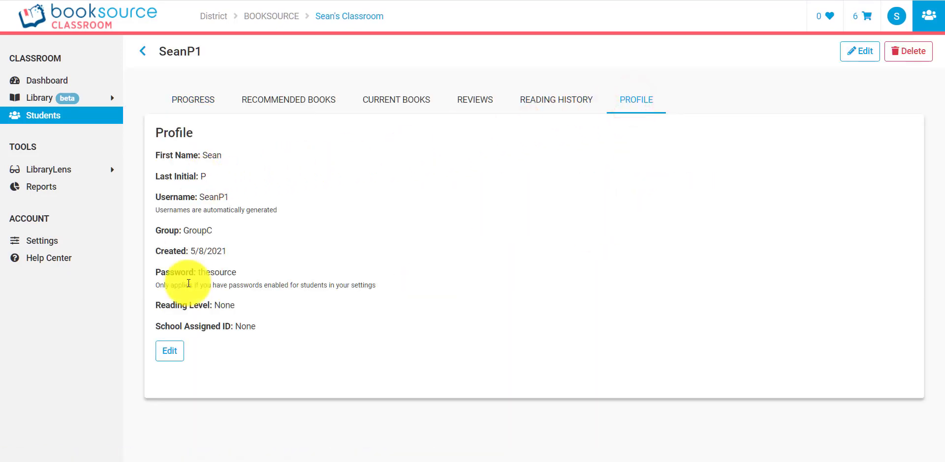
click(169, 351)
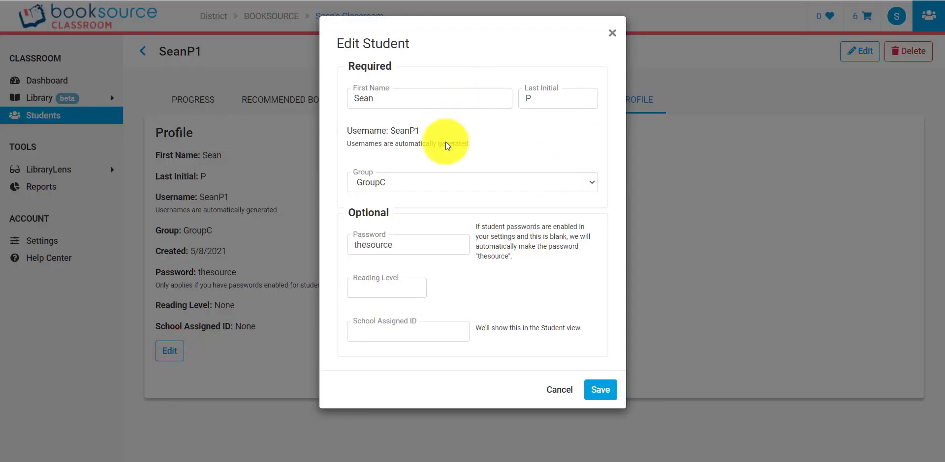
mouse_move(528, 182)
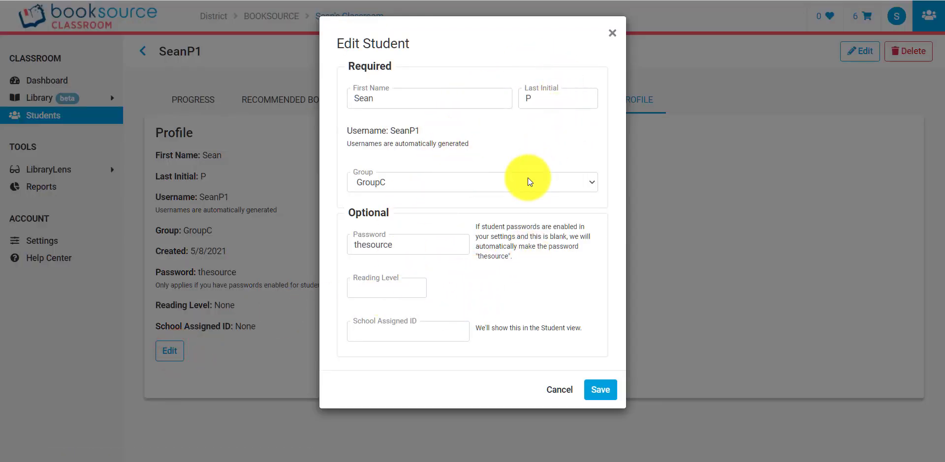
mouse_move(558, 390)
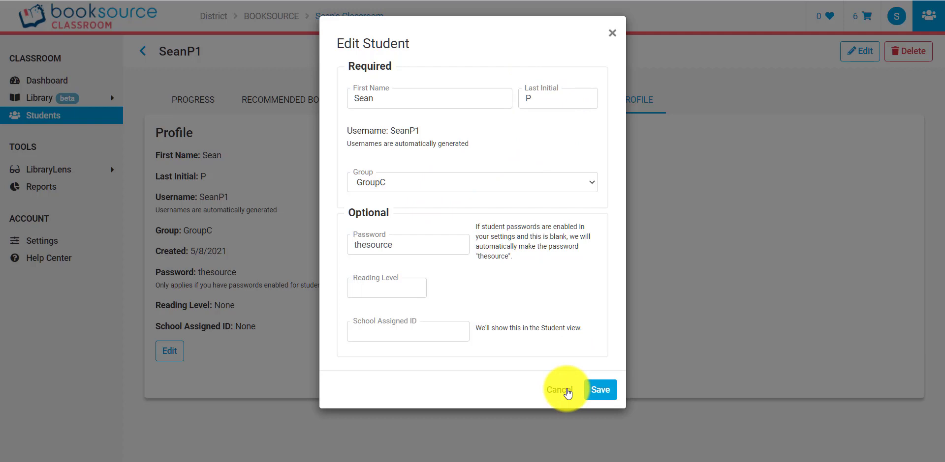
click(558, 389)
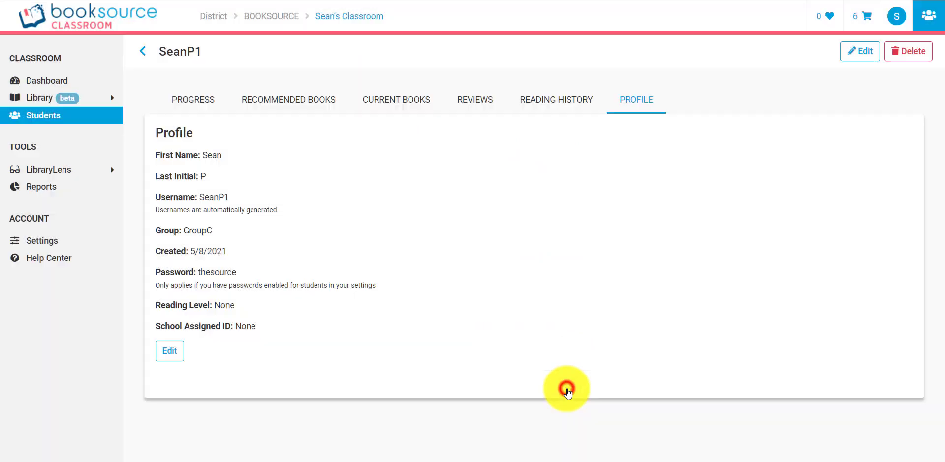
mouse_move(143, 50)
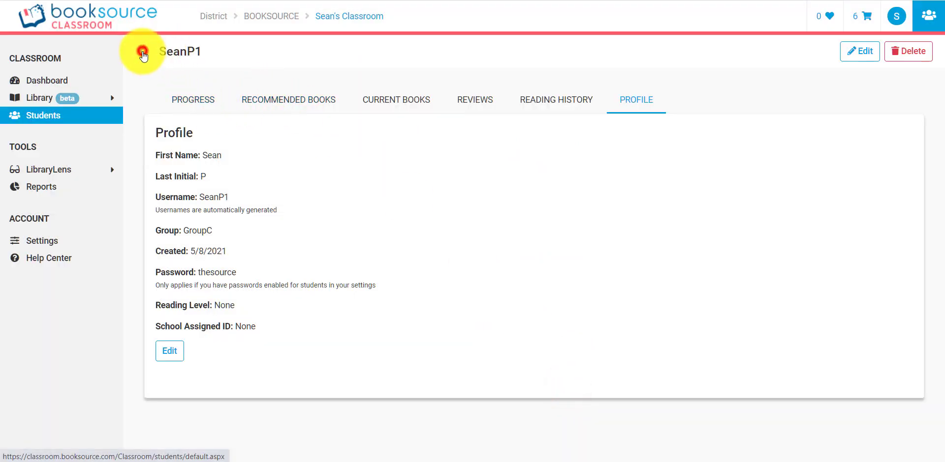
Step: Select SeanP and SeanP1 and move both into GroupA
click(42, 115)
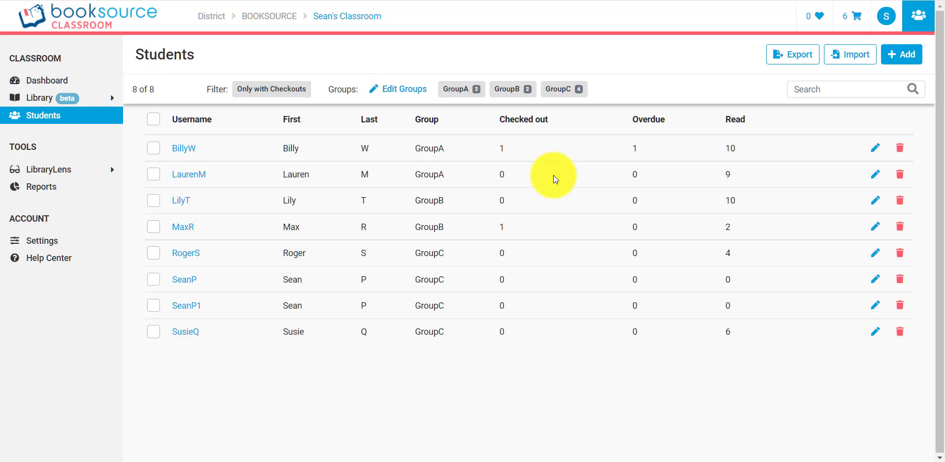
mouse_move(153, 296)
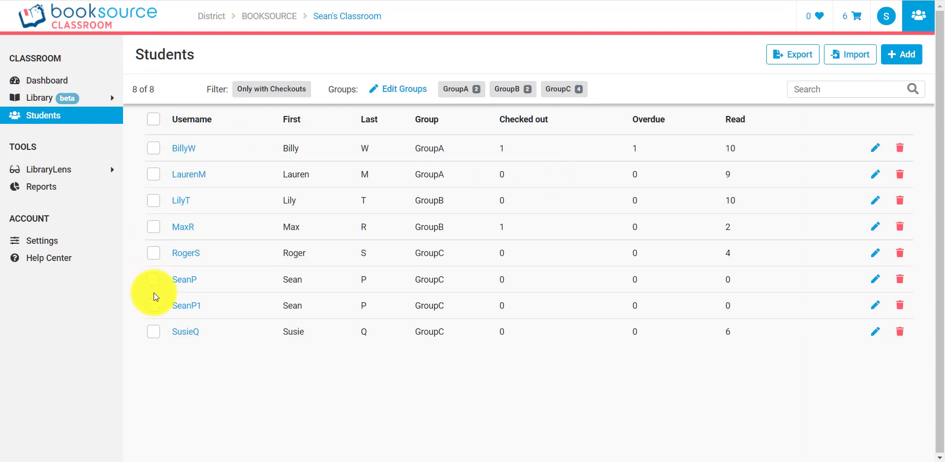
click(153, 279)
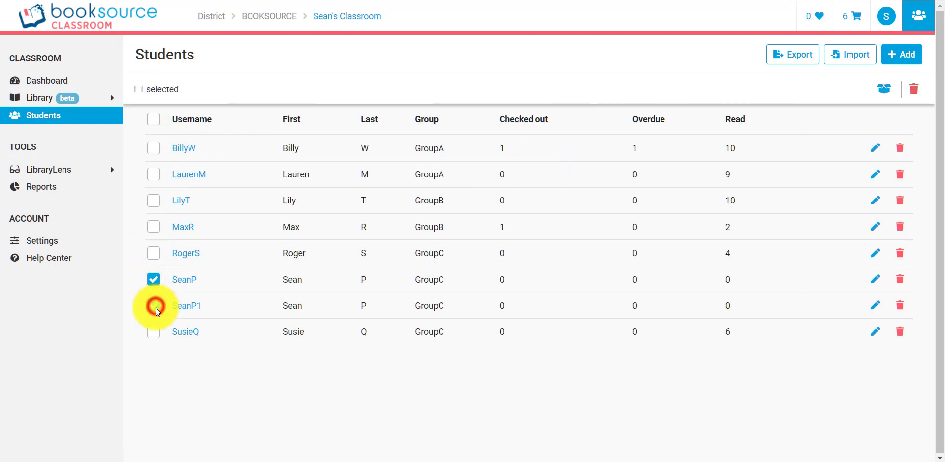
click(153, 306)
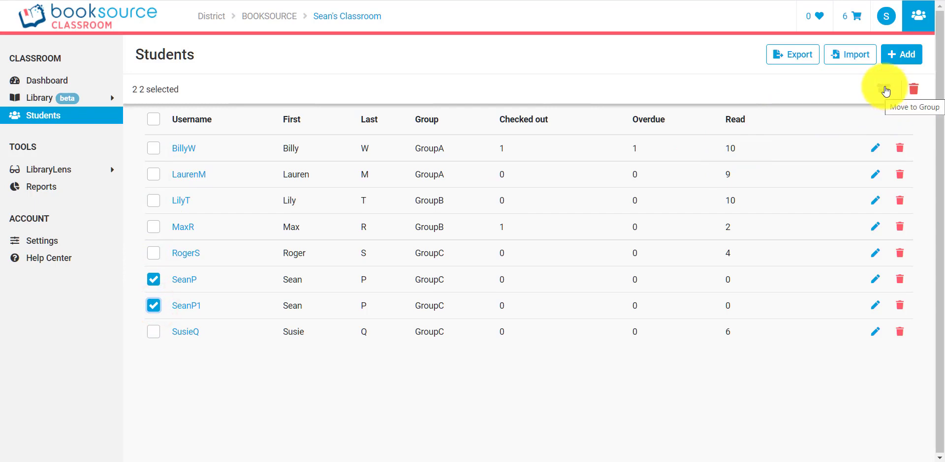
click(883, 88)
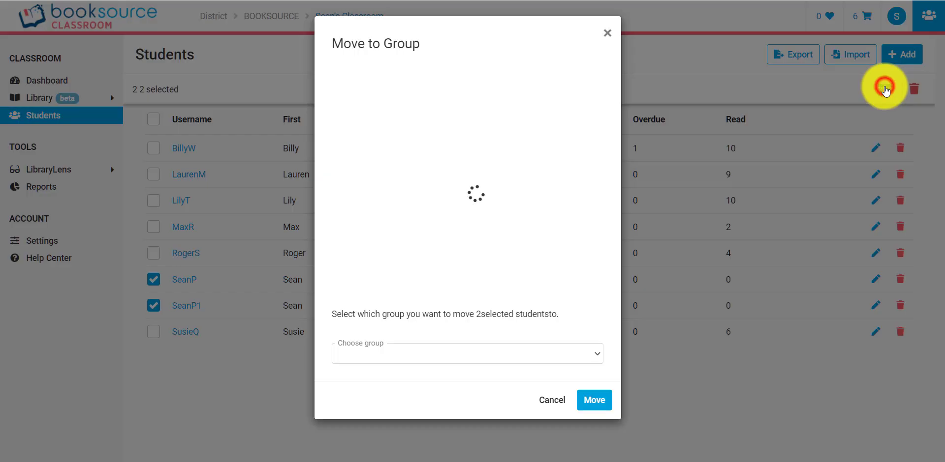
click(467, 354)
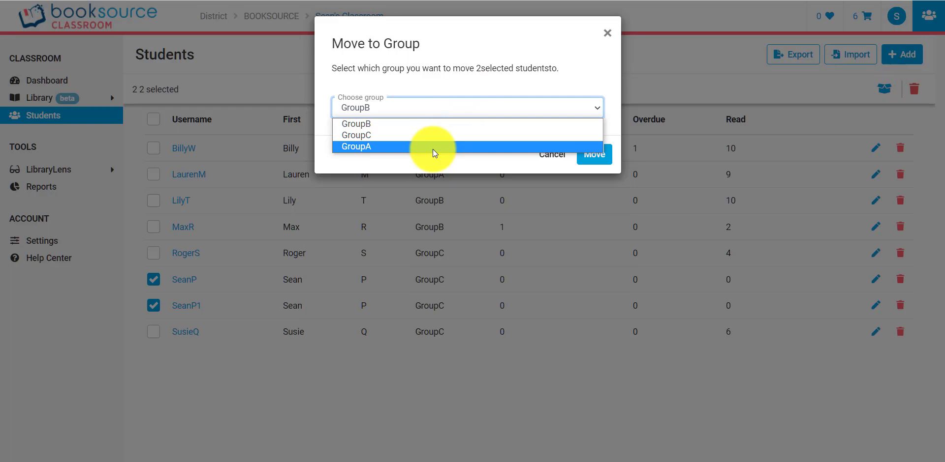
click(593, 155)
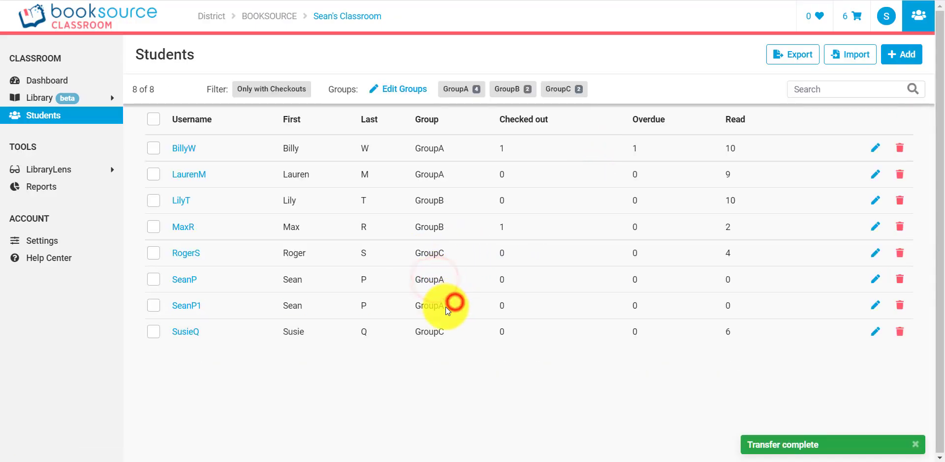
mouse_move(658, 286)
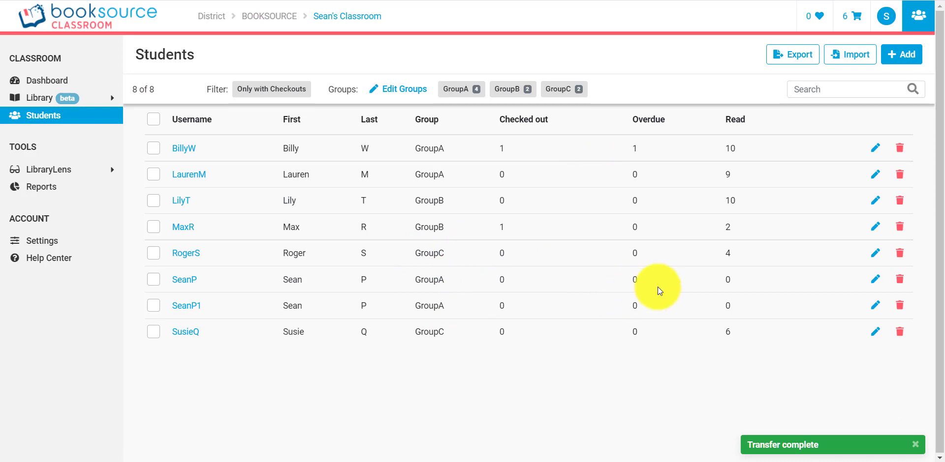
mouse_move(900, 306)
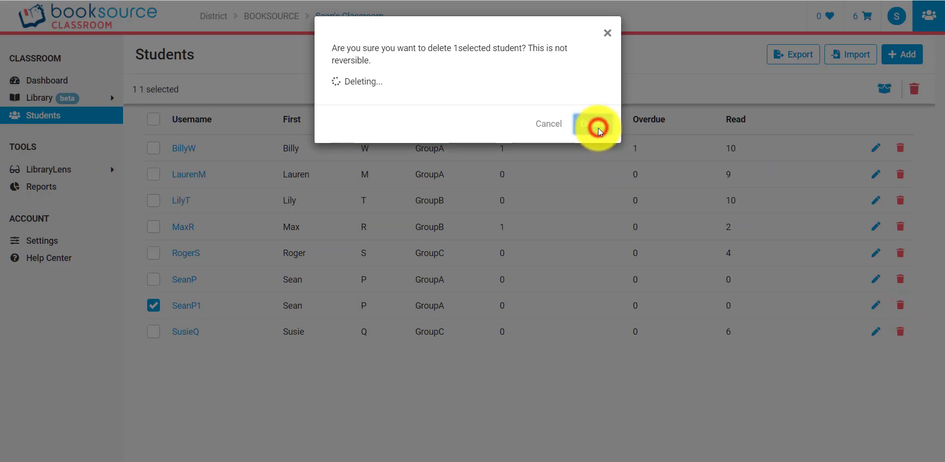
click(596, 124)
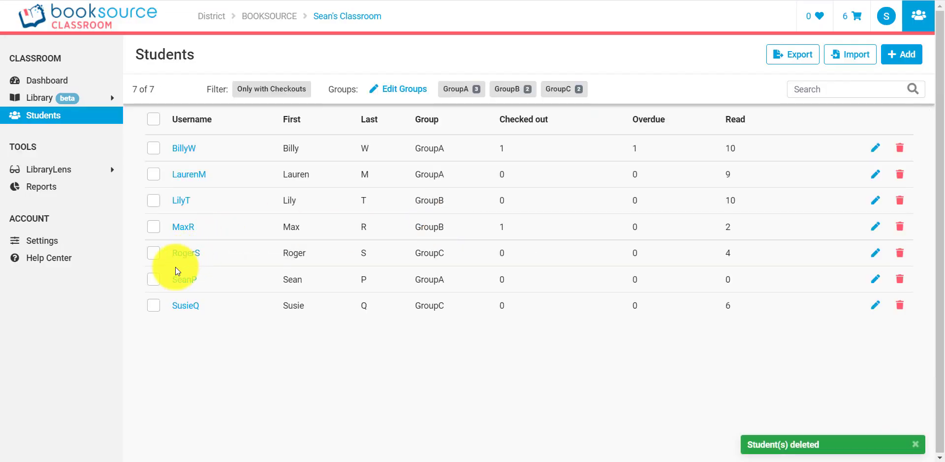
click(153, 253)
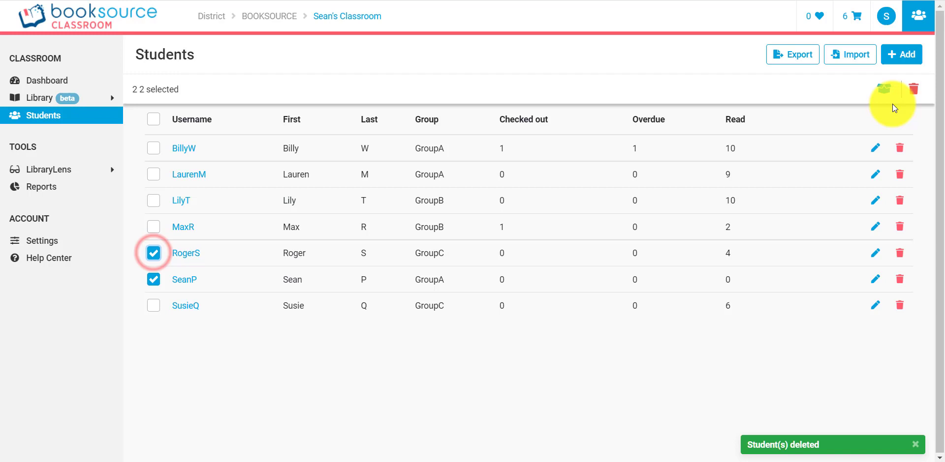
click(153, 253)
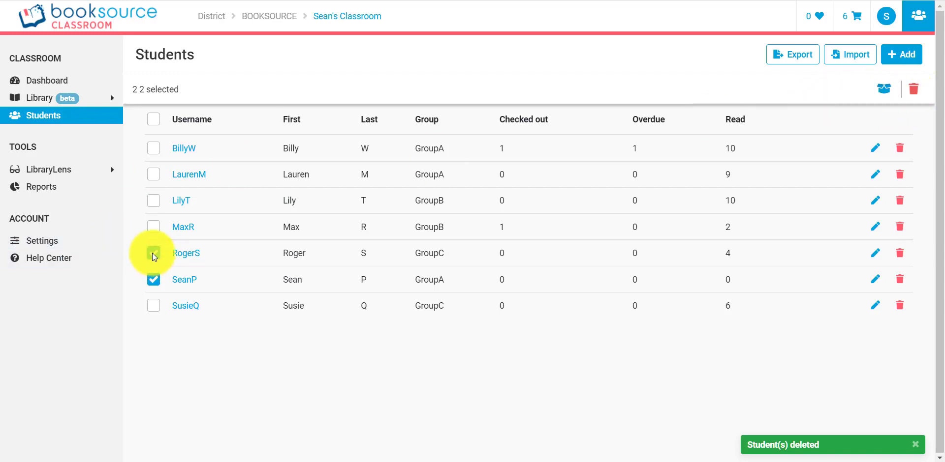
click(153, 253)
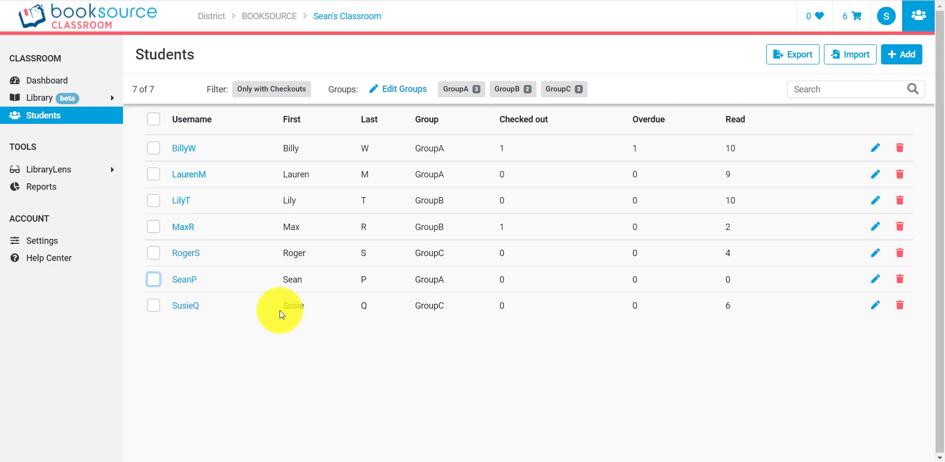
mouse_move(373, 181)
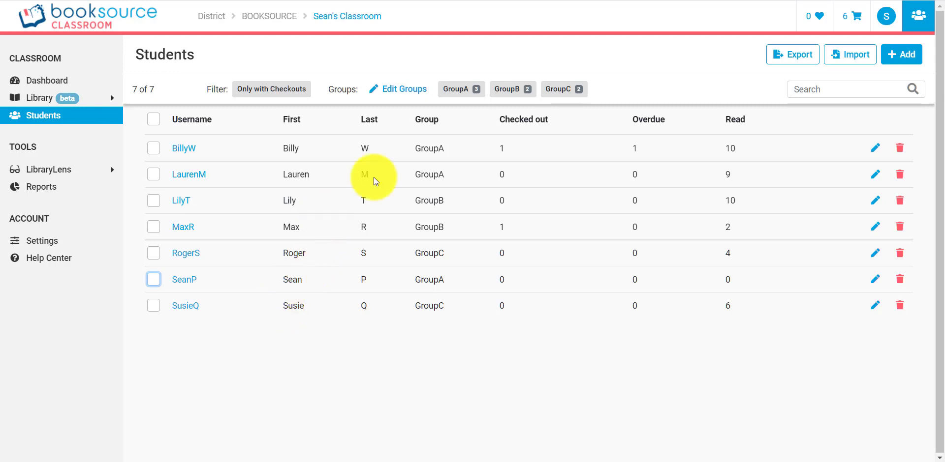